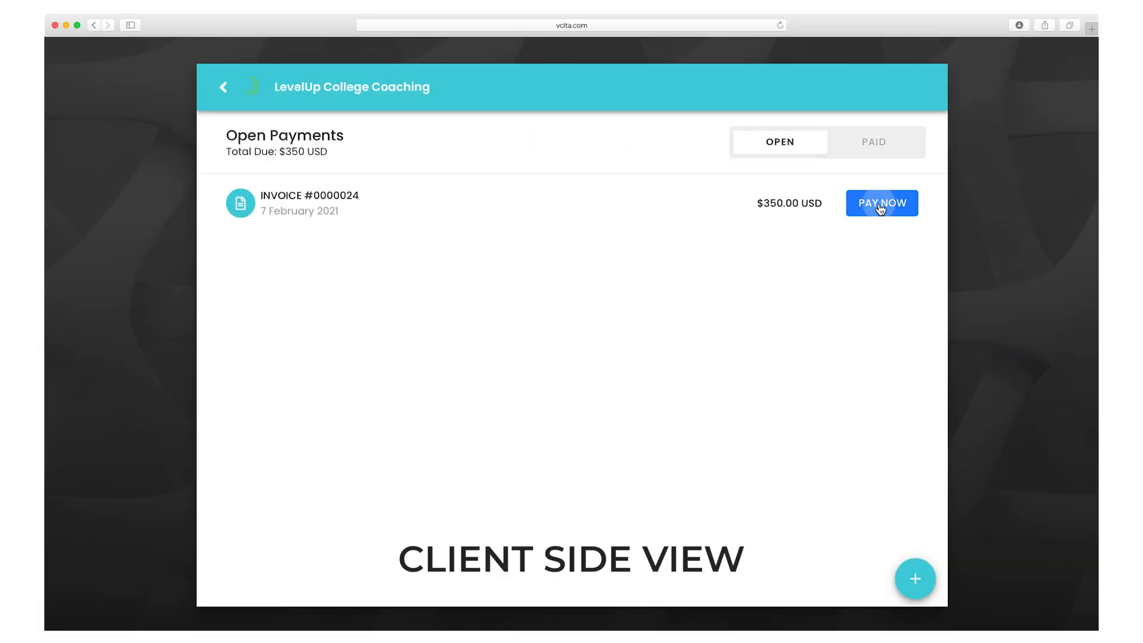
- As the client, choose Pay Now on the $350 invoice #0000024 to see amount options
{"action": "left_click", "coordinate": [882, 203]}
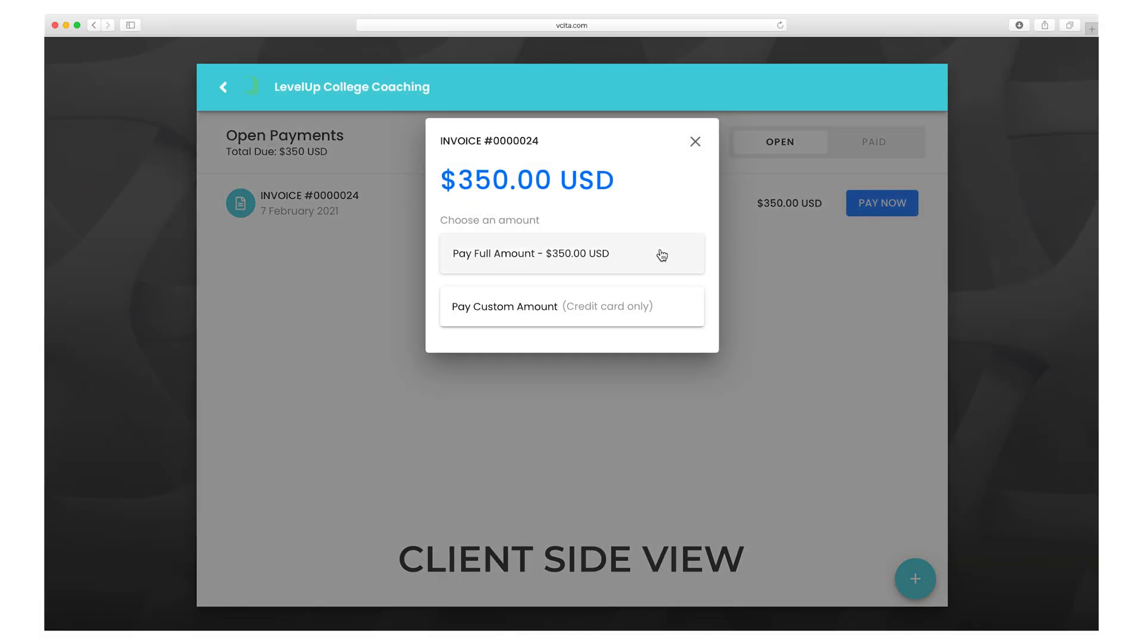
{"action": "left_click", "coordinate": [572, 254]}
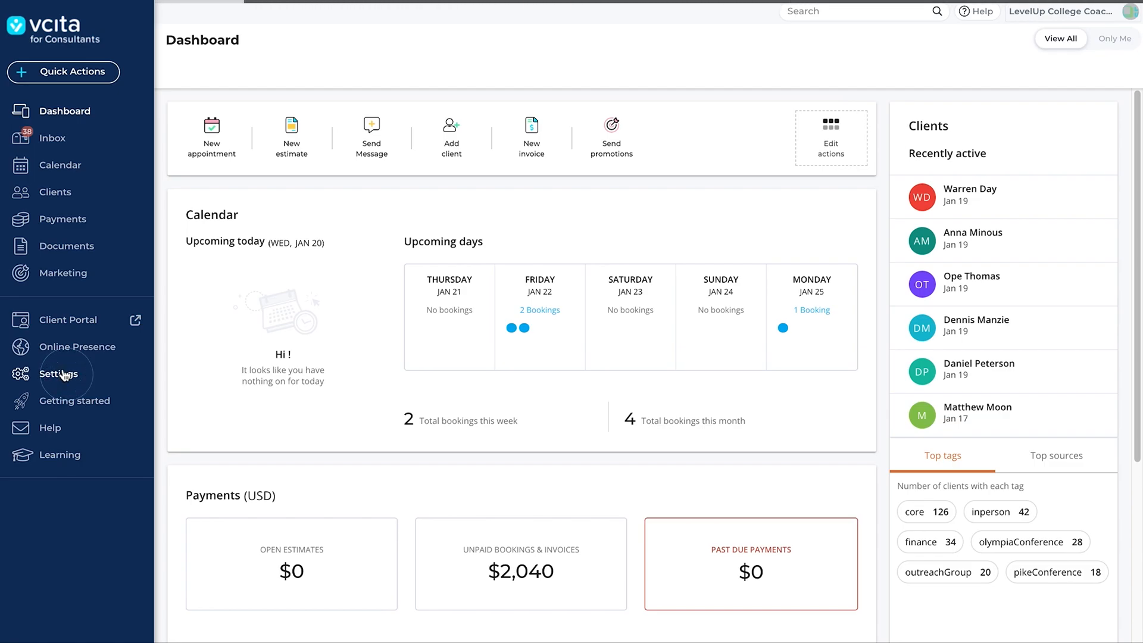
- Go to Settings, then Payments, and show the Invoices & Estimates section
{"action": "left_click", "coordinate": [59, 374]}
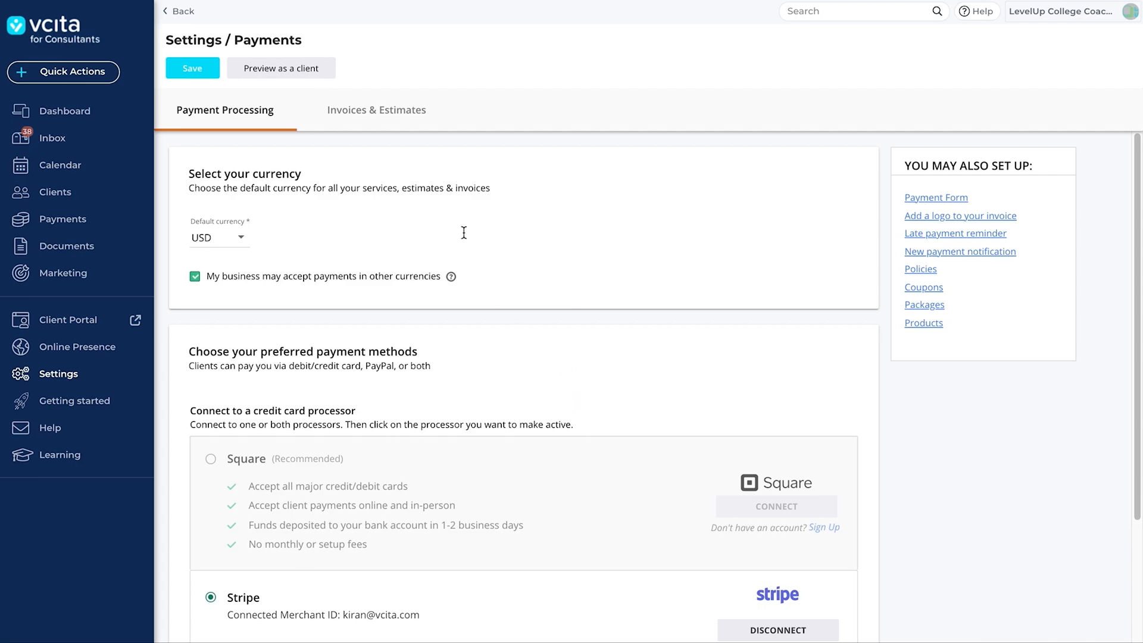
{"action": "left_click", "coordinate": [377, 110]}
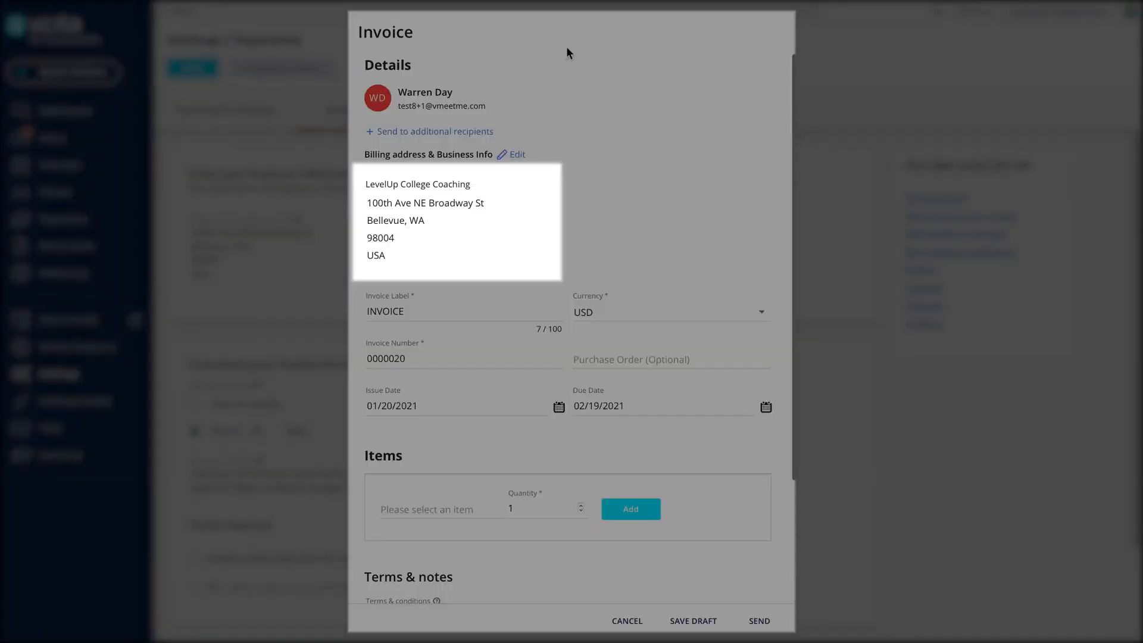
{"action": "left_click", "coordinate": [626, 621]}
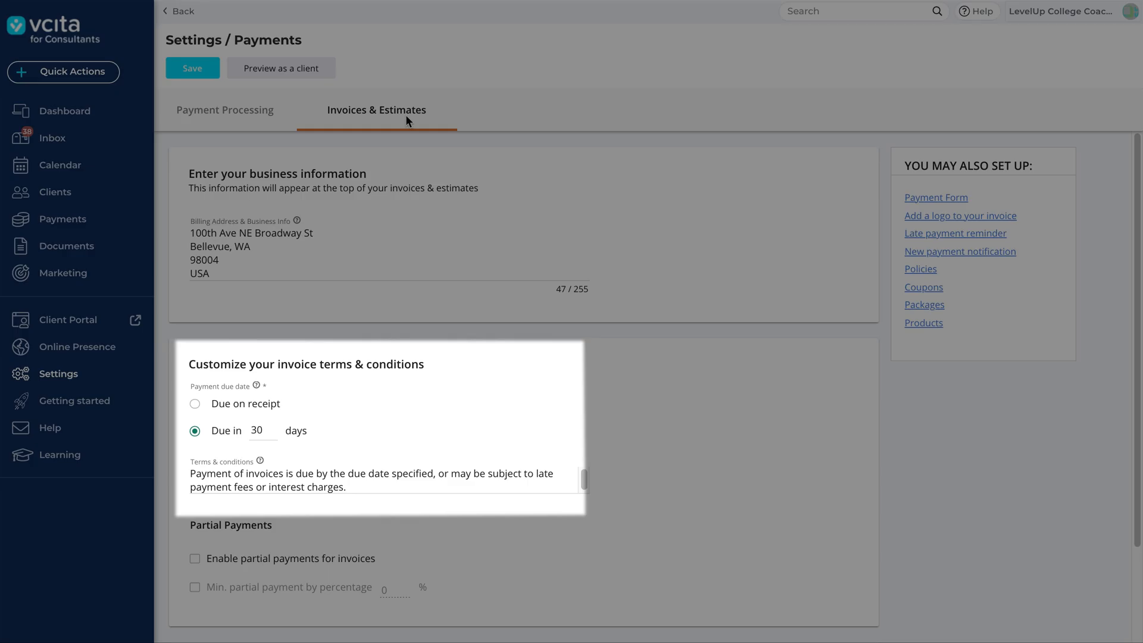
- Change the invoice terms from due in 30 days to Due on receipt
{"action": "left_click", "coordinate": [281, 68]}
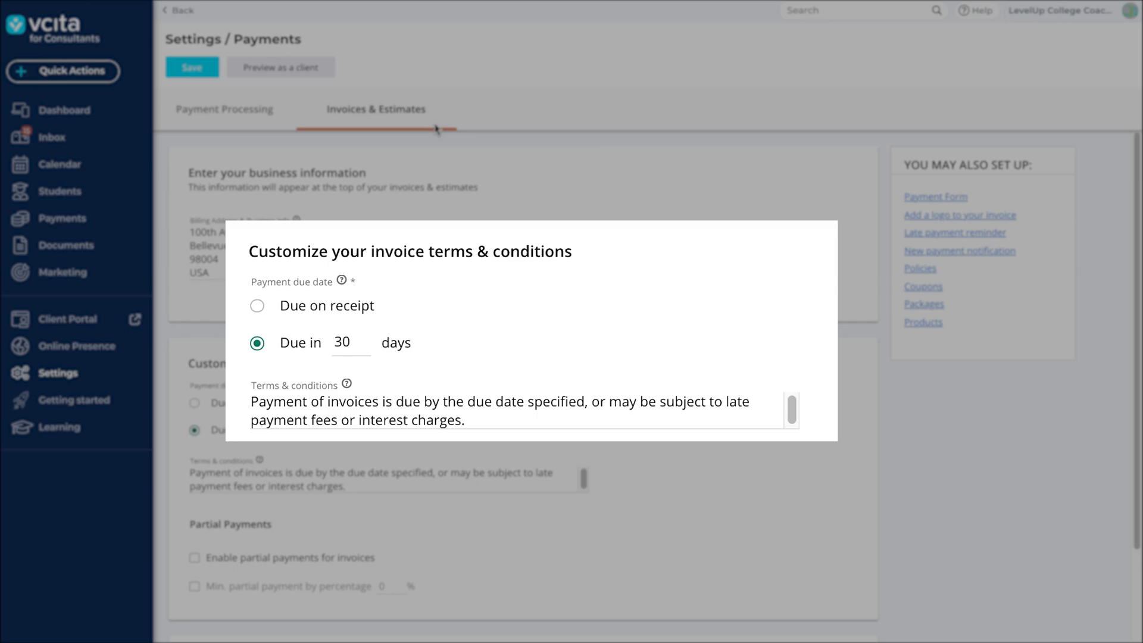
{"action": "mouse_move", "coordinate": [263, 314]}
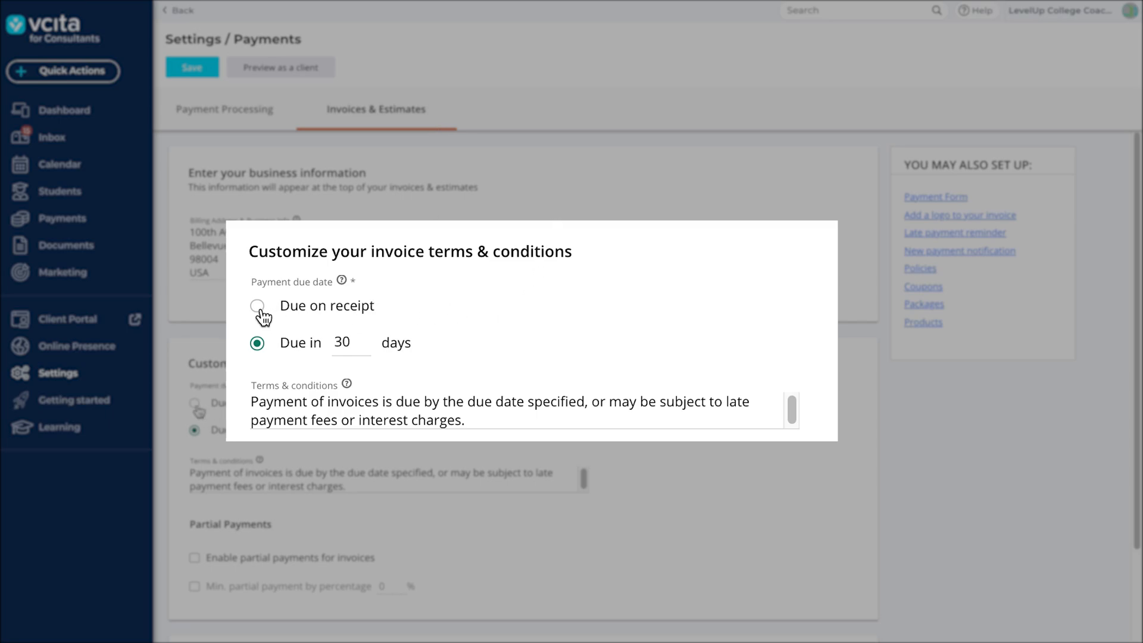
{"action": "left_click", "coordinate": [257, 306]}
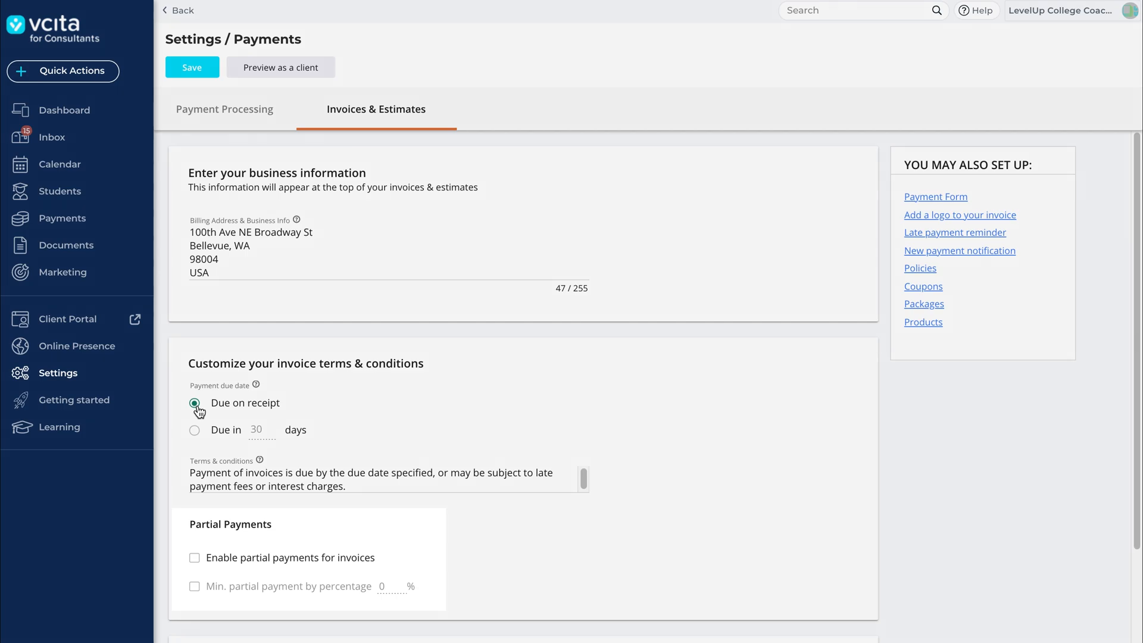
- Enable partial invoice payments with a minimum partial payment of 25%
{"action": "left_click", "coordinate": [195, 557]}
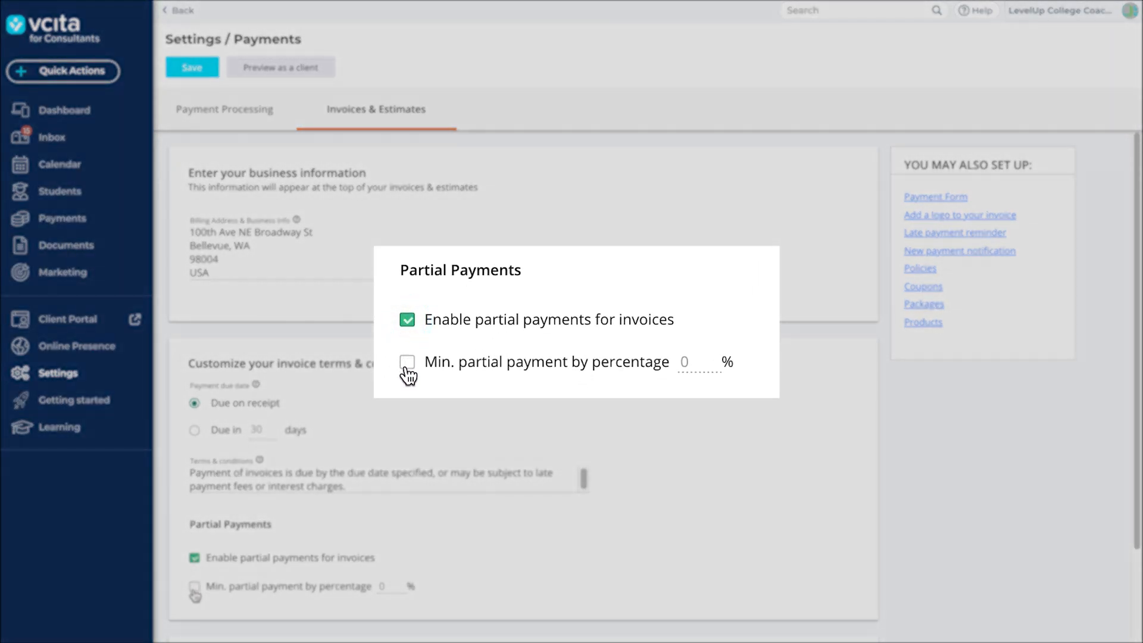
{"action": "left_click", "coordinate": [407, 361]}
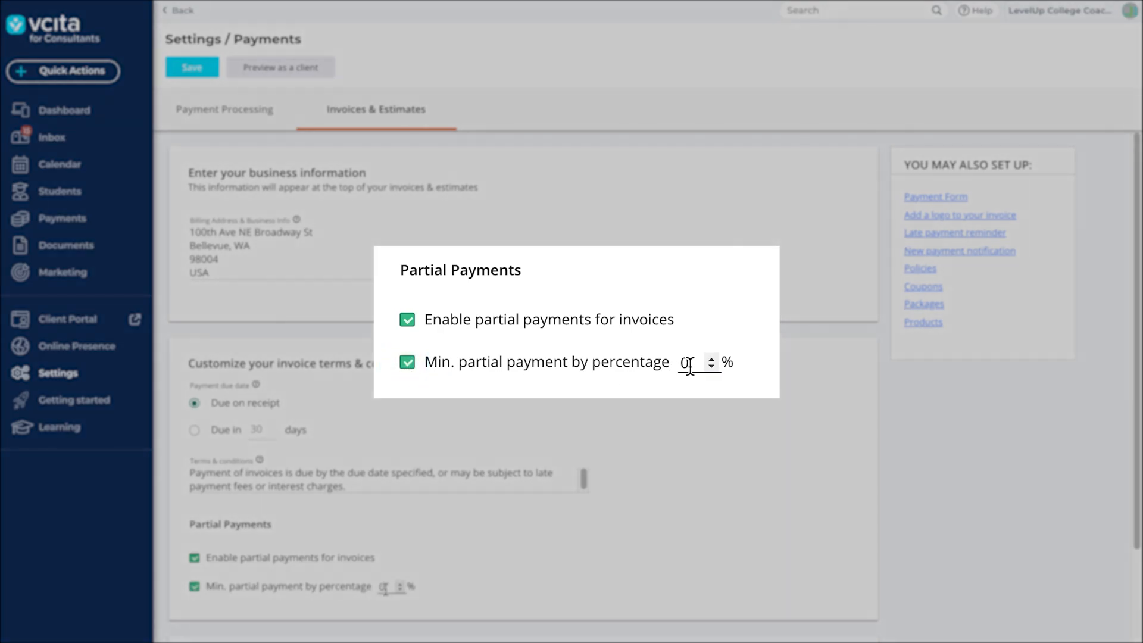
{"action": "type", "text": "25"}
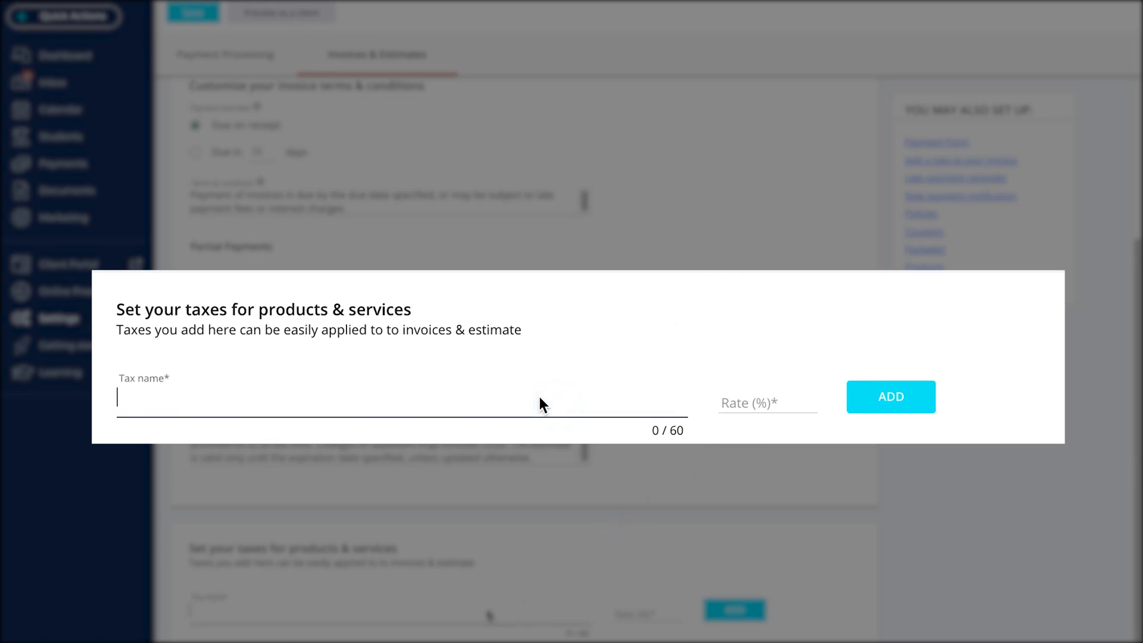
- Add a 'Service Fee' tax at 3% and save the payment settings
{"action": "type", "text": "Service Fee"}
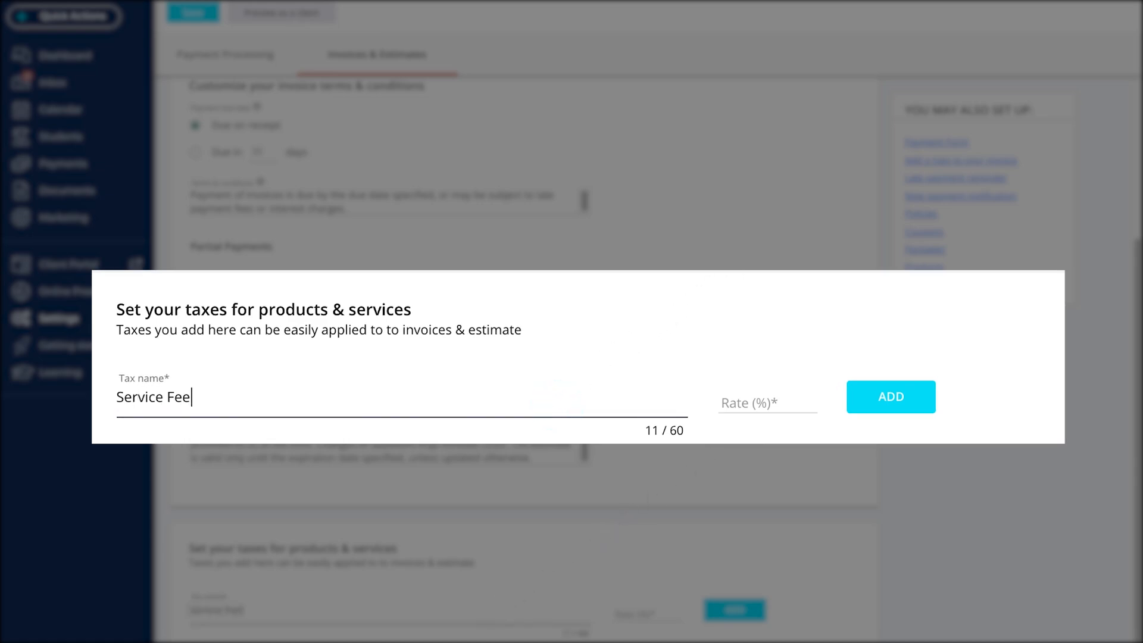
{"action": "type", "text": "3"}
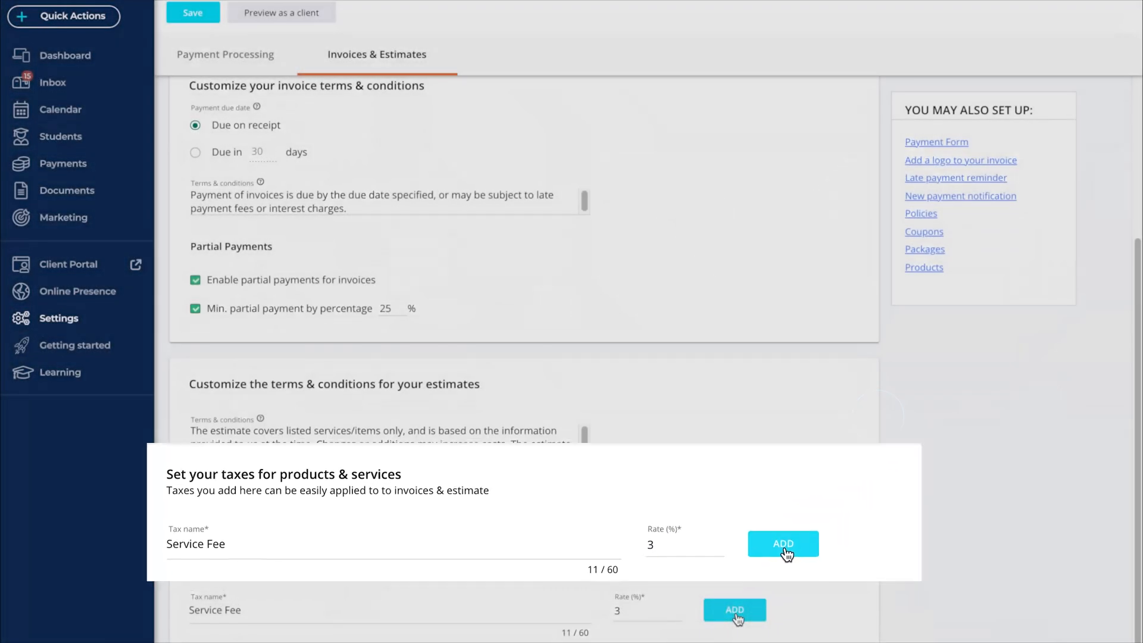
{"action": "left_click", "coordinate": [784, 544]}
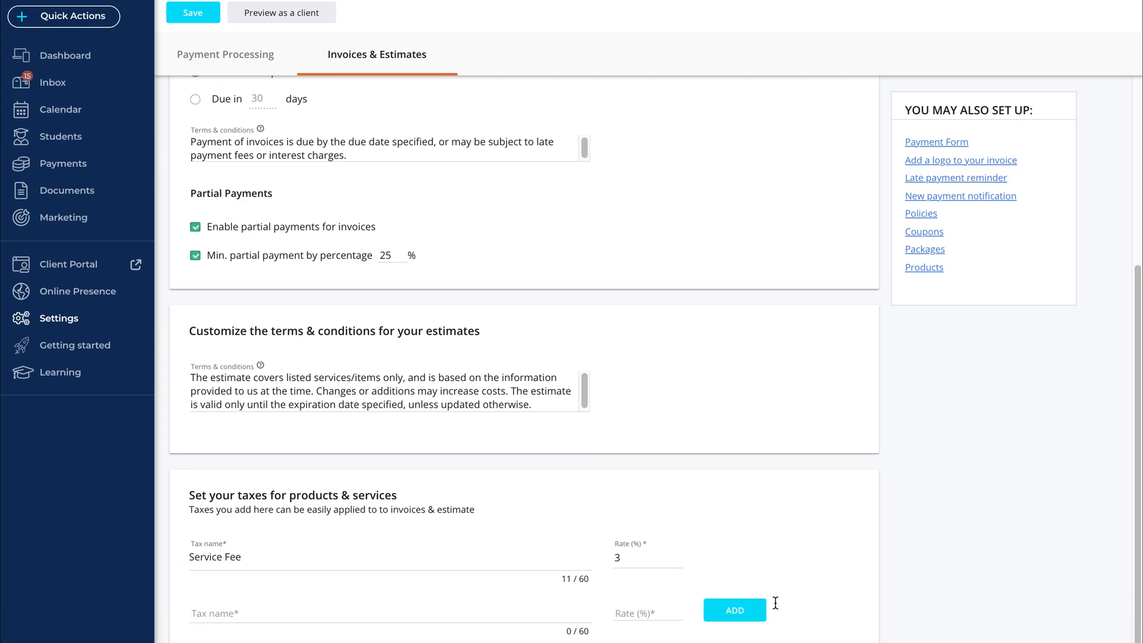
{"action": "mouse_move", "coordinate": [487, 398]}
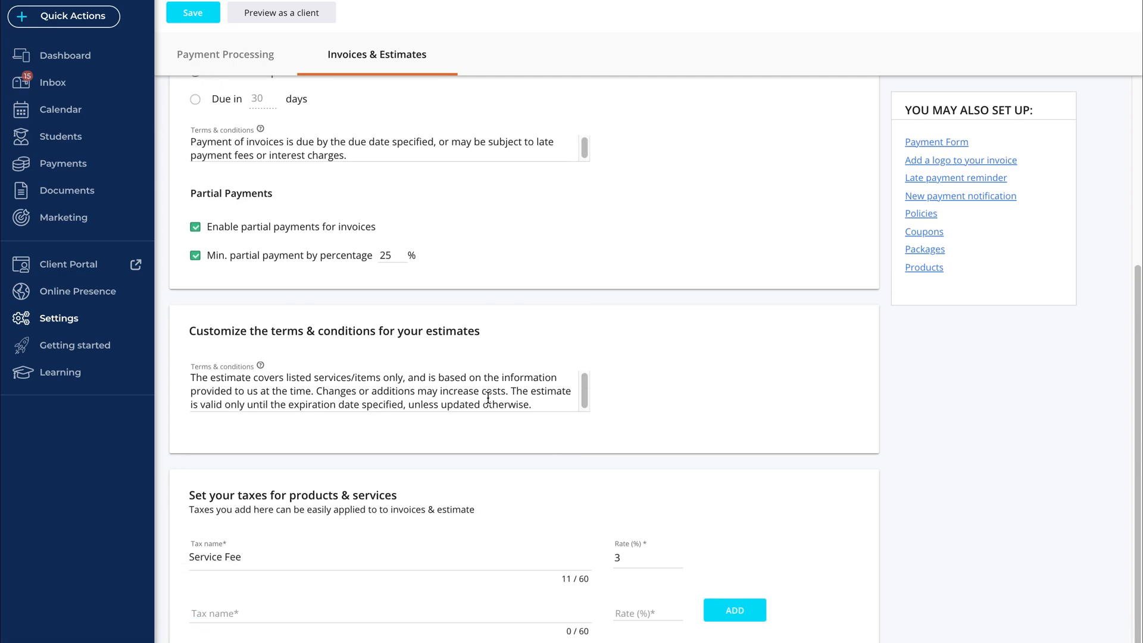
{"action": "left_click", "coordinate": [193, 12]}
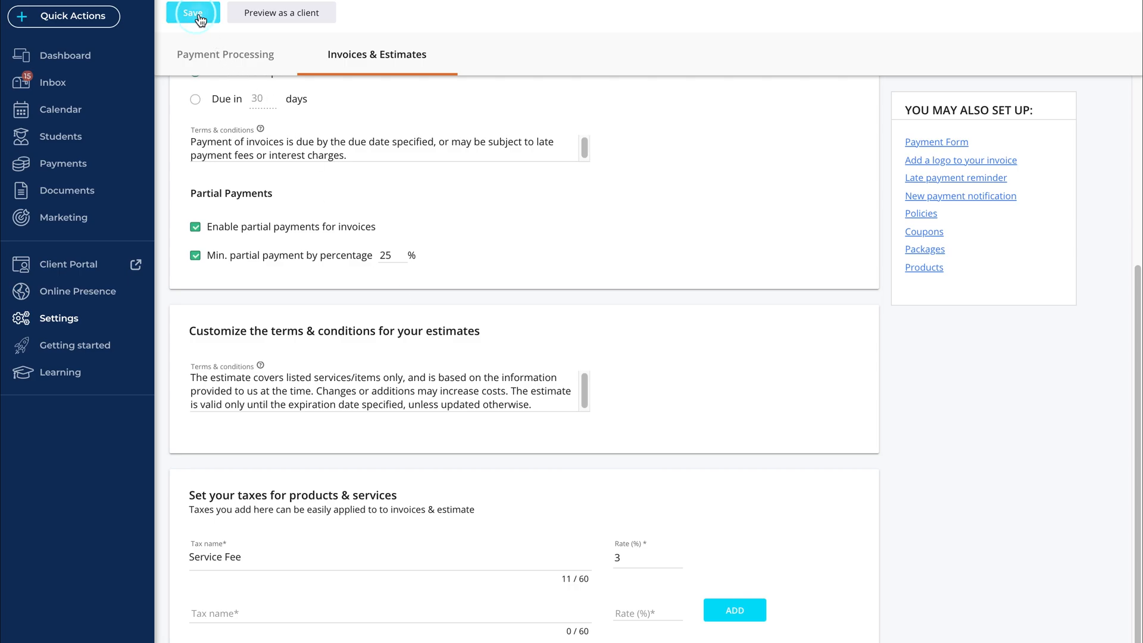
{"action": "left_click", "coordinate": [192, 12]}
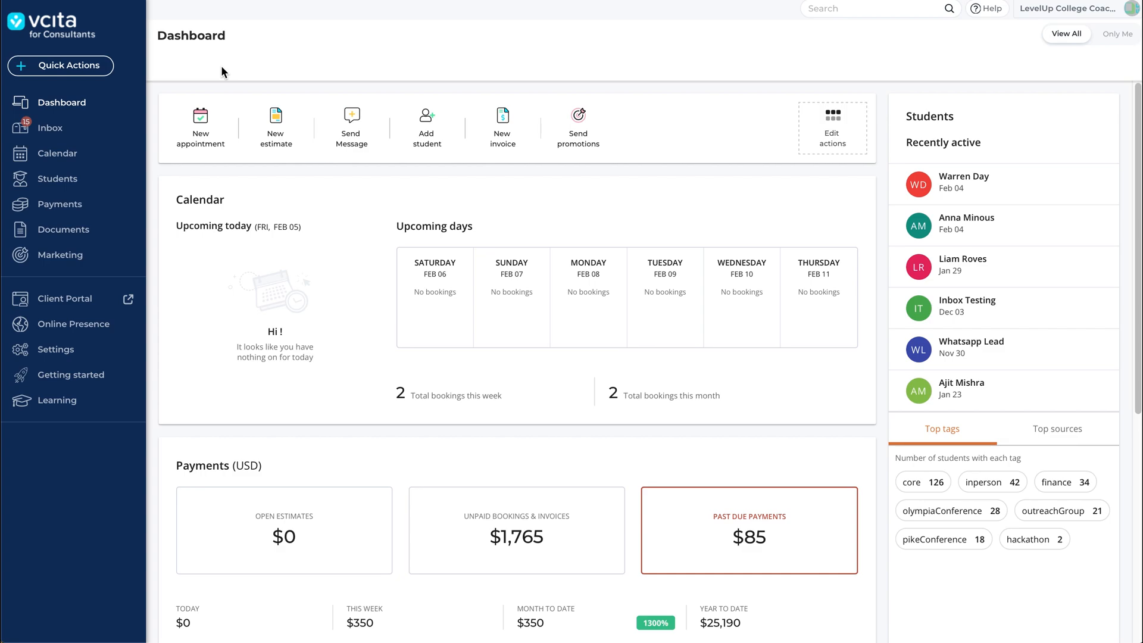
{"action": "mouse_move", "coordinate": [60, 204]}
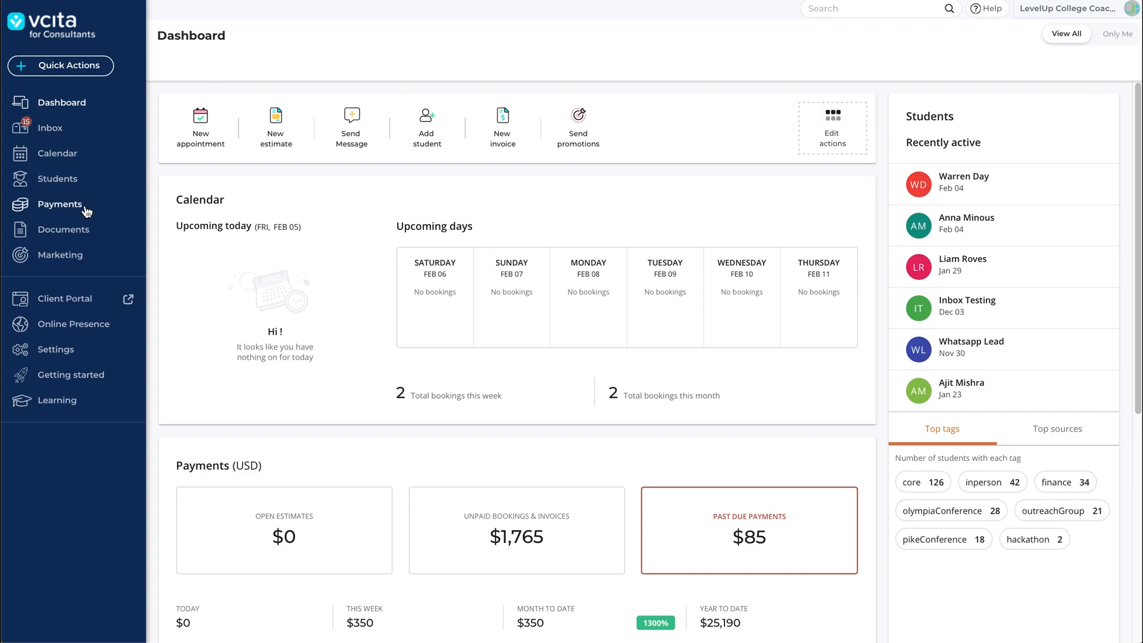
{"action": "left_click", "coordinate": [59, 204]}
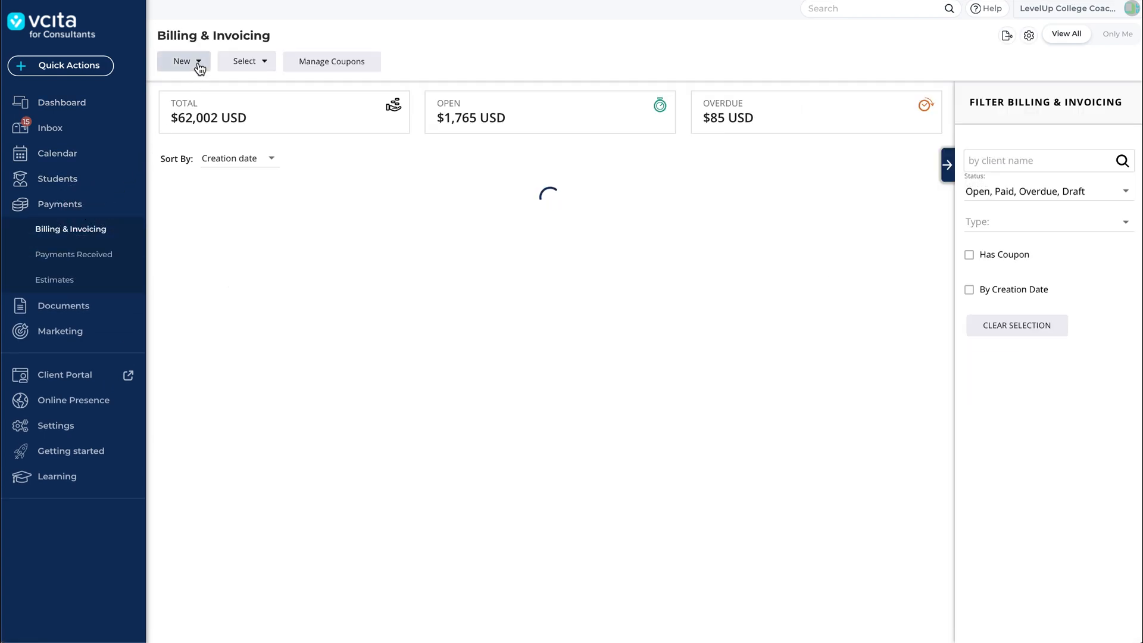
{"action": "left_click", "coordinate": [182, 61]}
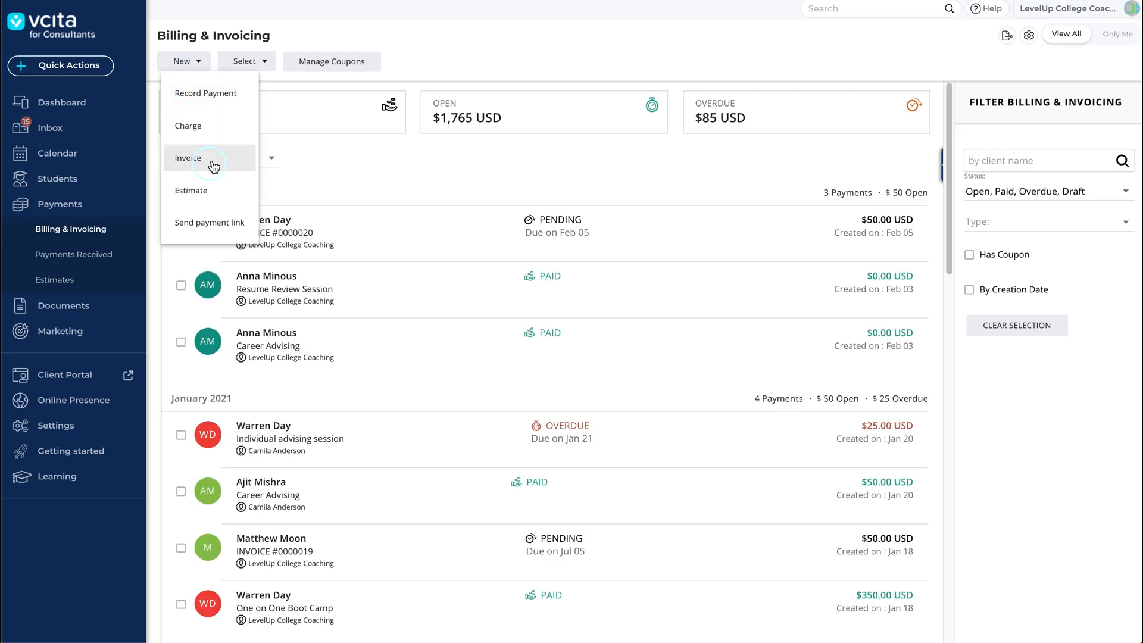
{"action": "left_click", "coordinate": [188, 158]}
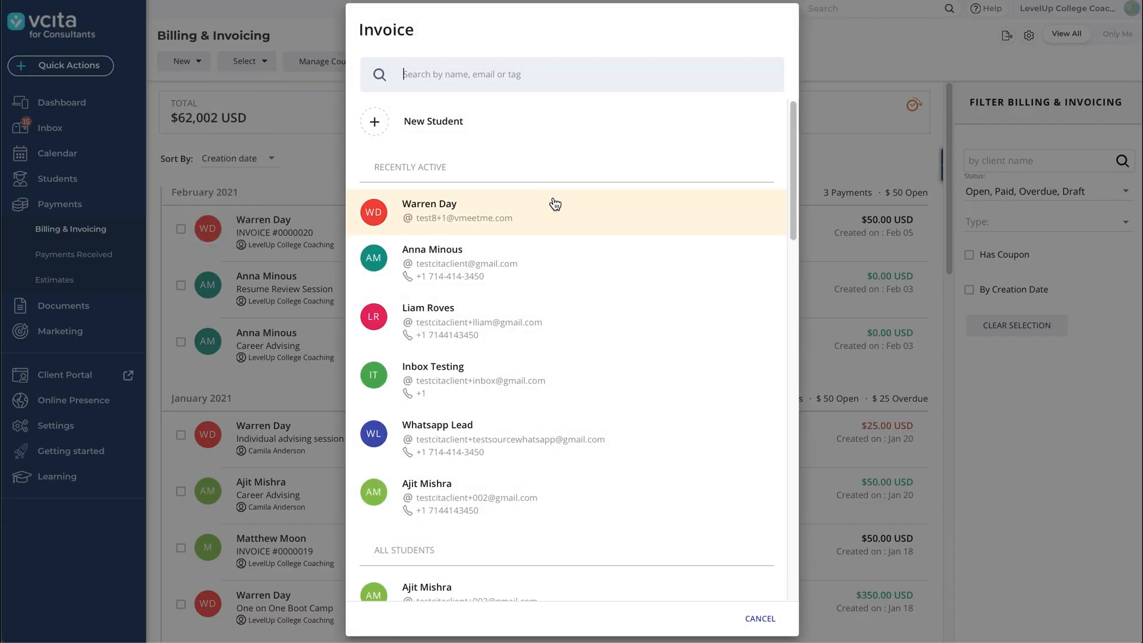
{"action": "left_click", "coordinate": [429, 211]}
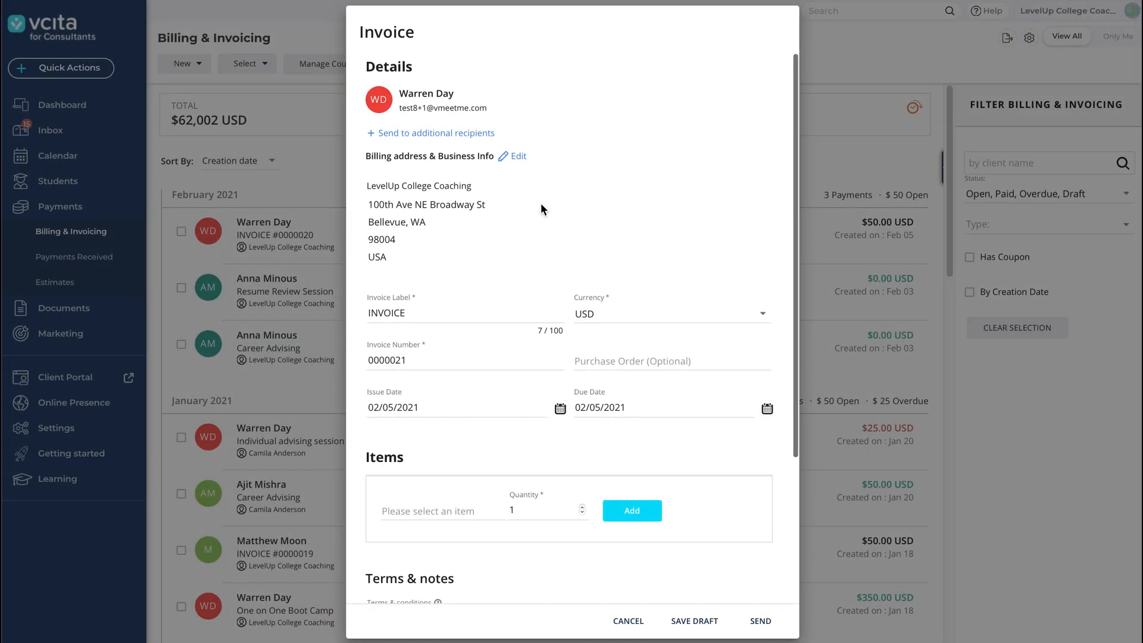
- Add Essay Review Session ×2 and Interview Prep, then open the Interview Prep line's options
{"action": "left_click", "coordinate": [441, 319]}
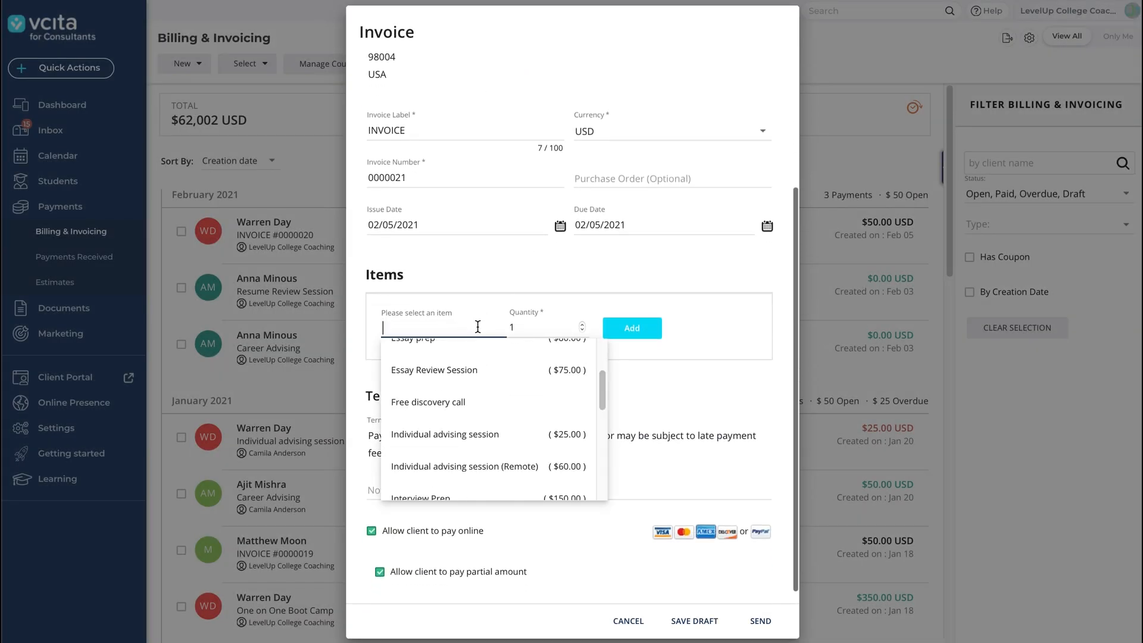
{"action": "left_click", "coordinate": [434, 369]}
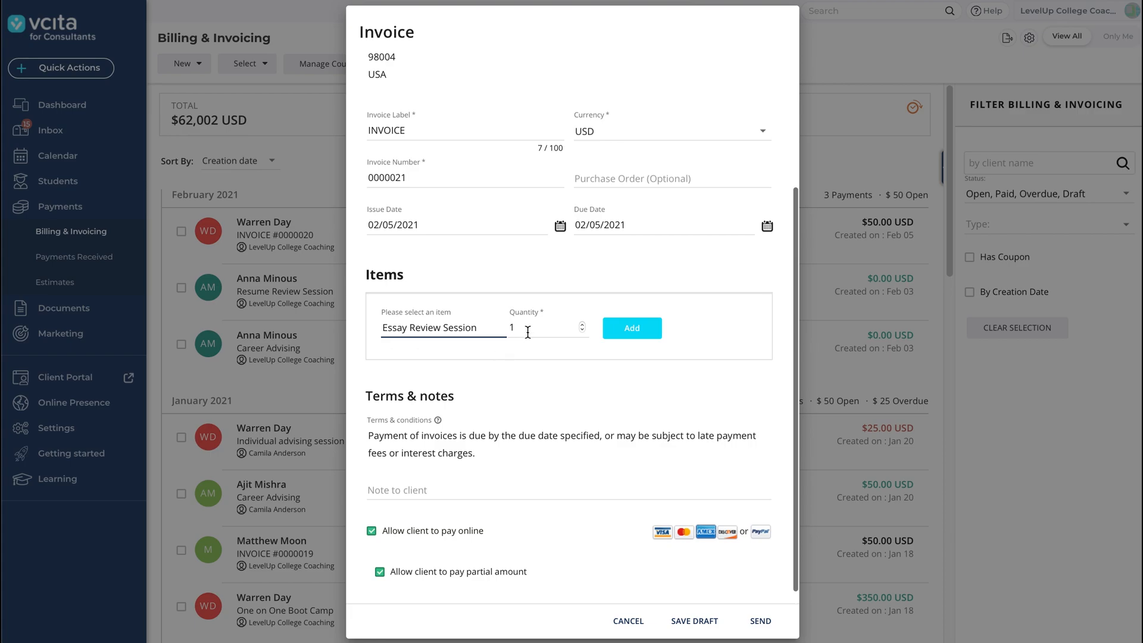
{"action": "left_click", "coordinate": [581, 324]}
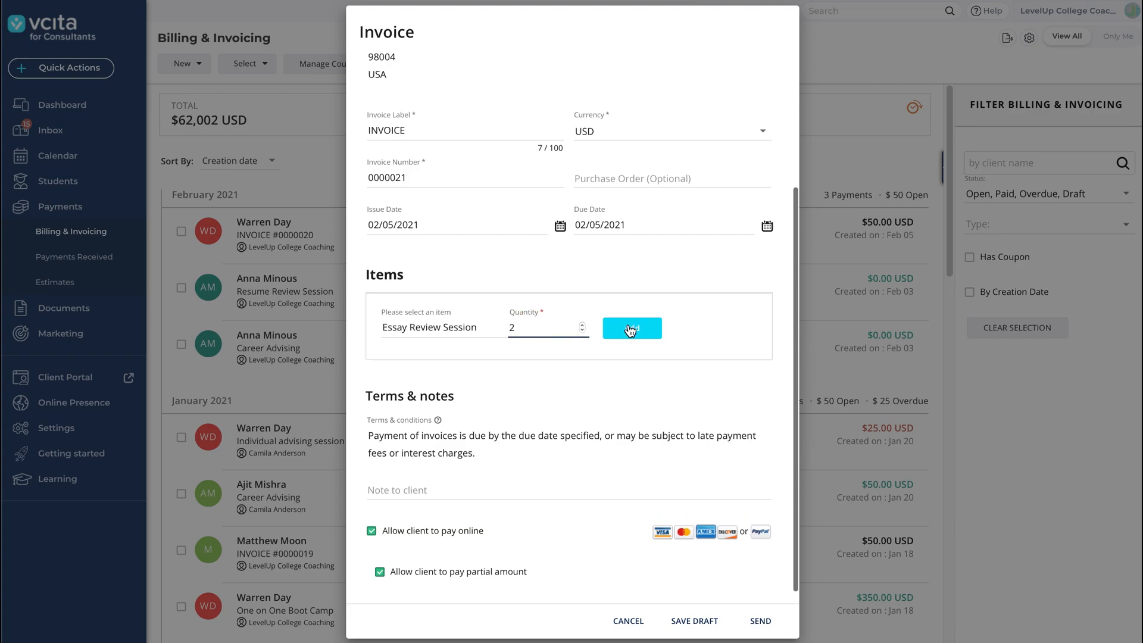
{"action": "left_click", "coordinate": [631, 328]}
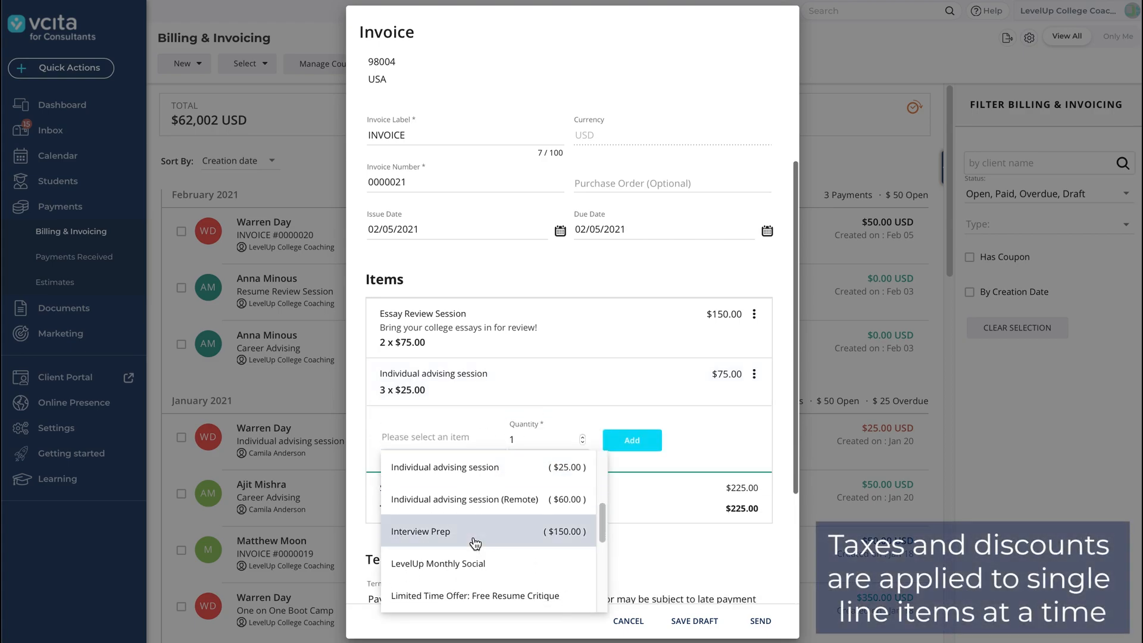
{"action": "left_click", "coordinate": [421, 530]}
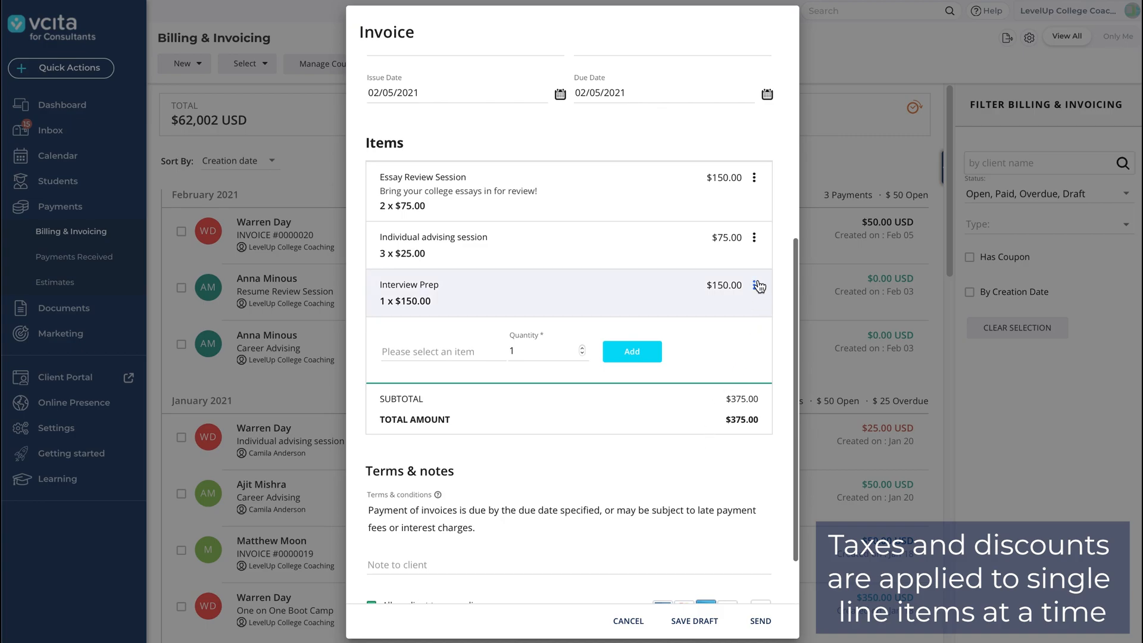
{"action": "left_click", "coordinate": [781, 299]}
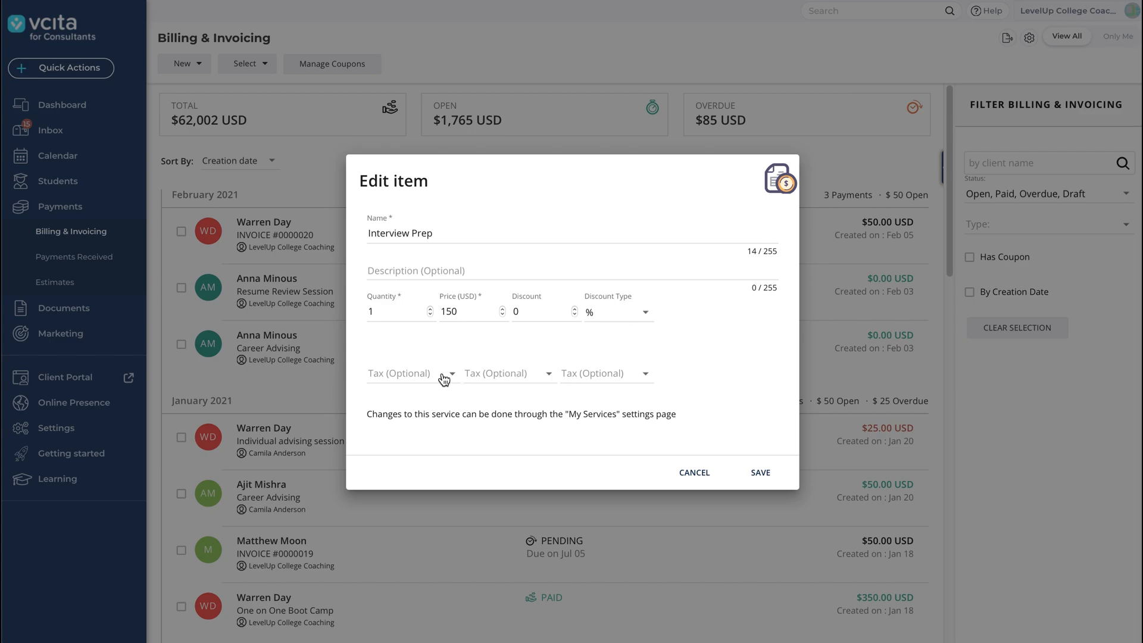
- Give the Interview Prep item the Service Fee tax, raising the total to $379.50
{"action": "left_click", "coordinate": [448, 374]}
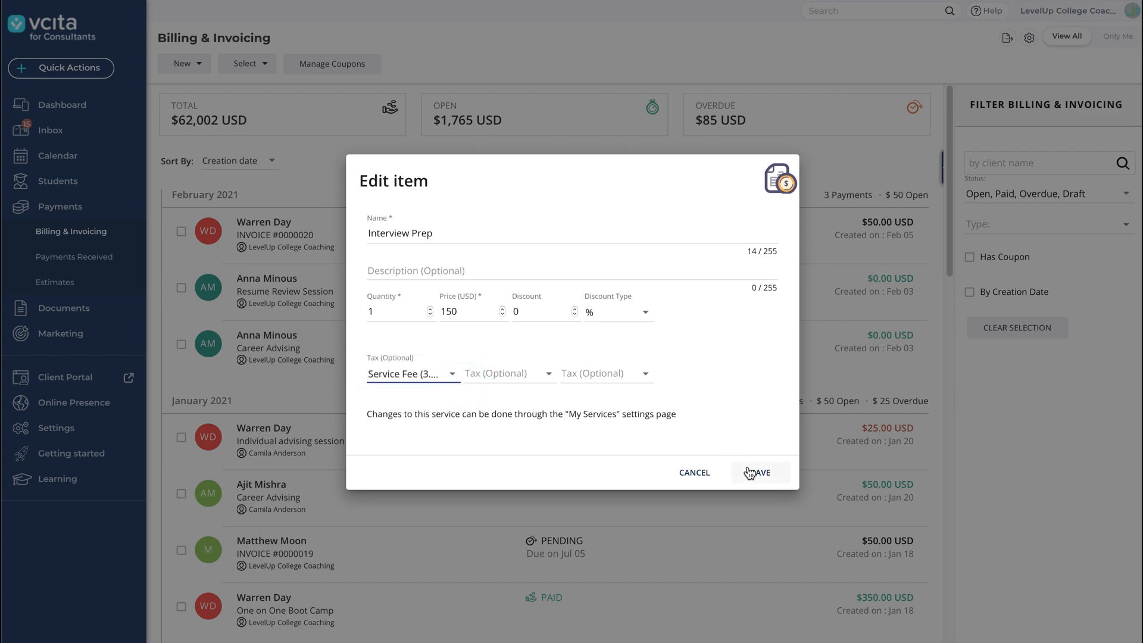
{"action": "left_click", "coordinate": [760, 472]}
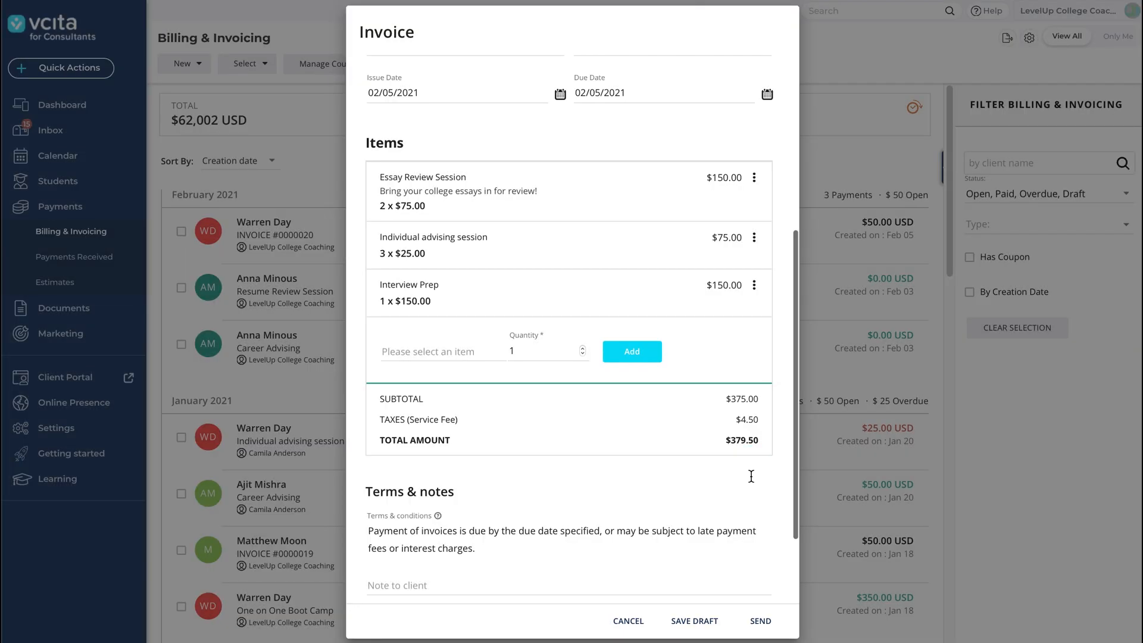
{"action": "scroll", "scroll_direction": "down", "scroll_amount": 3}
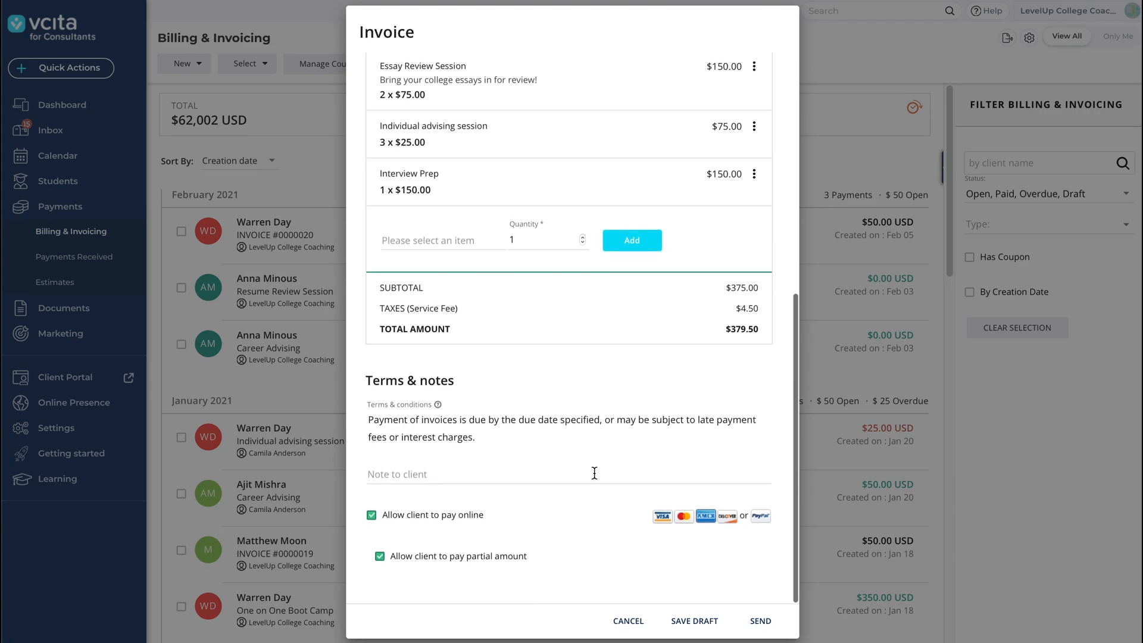
{"action": "type", "text": "Thank"}
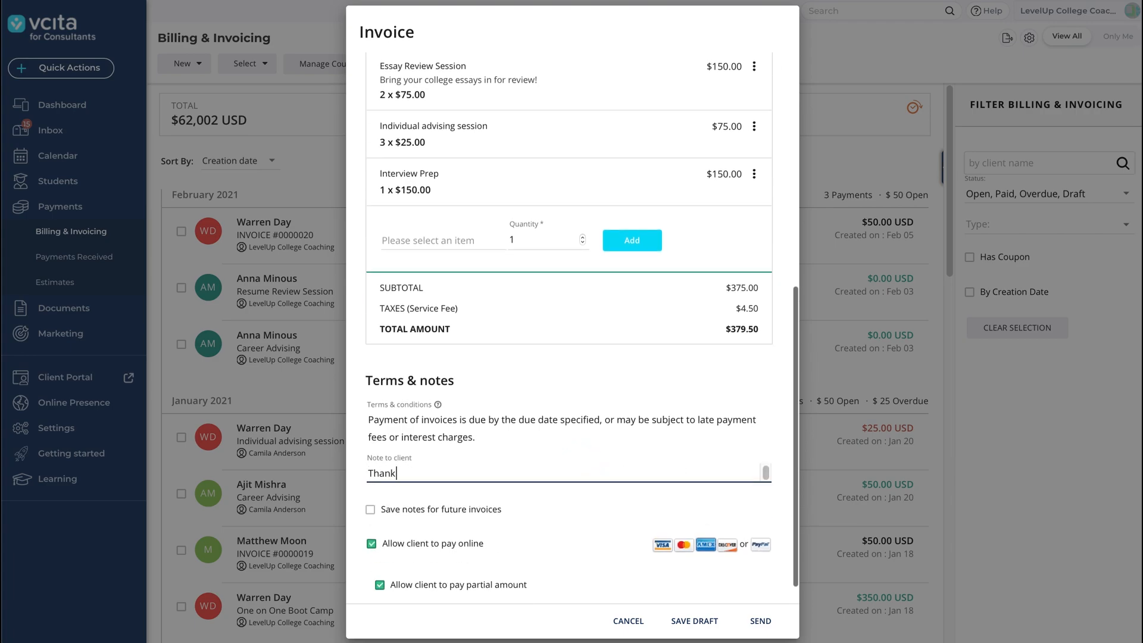
{"action": "type", "text": "you!"}
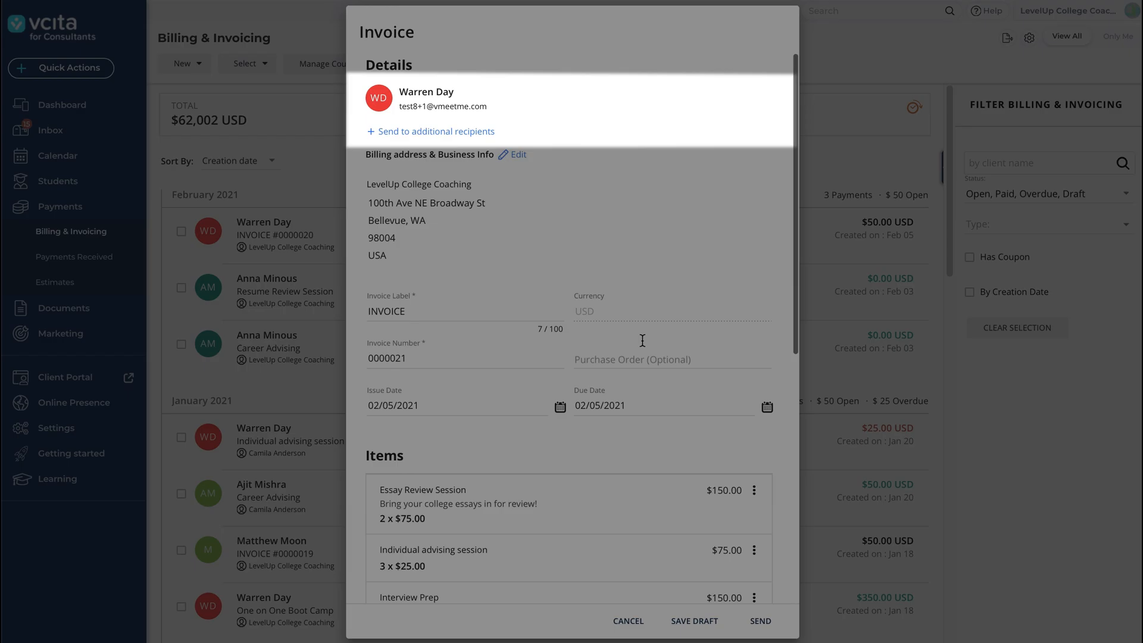
{"action": "left_click", "coordinate": [430, 131]}
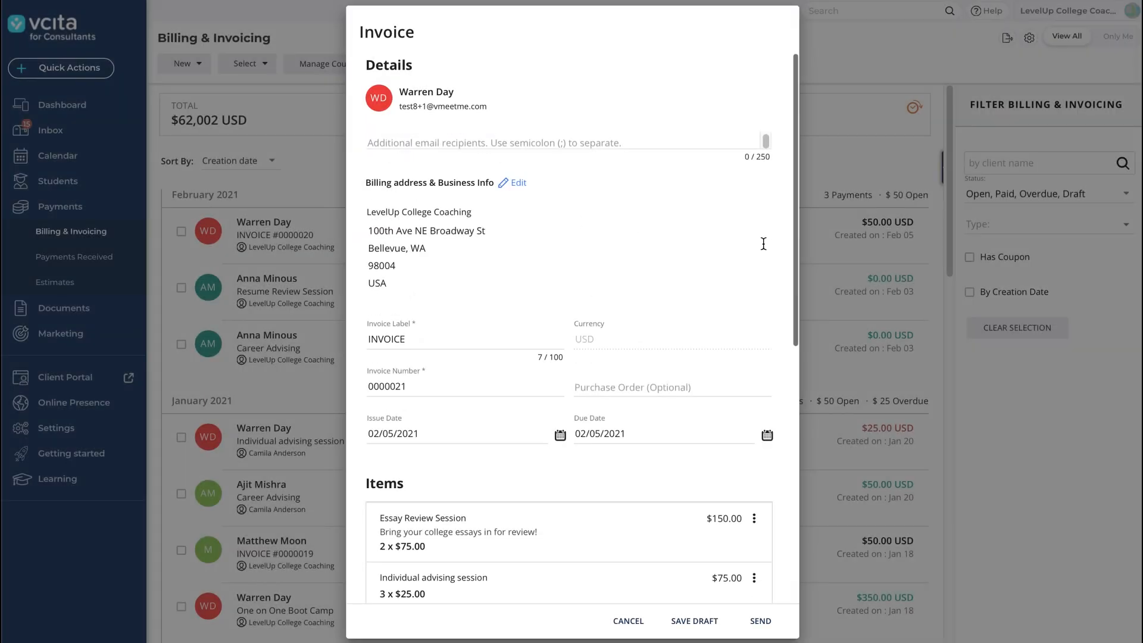
{"action": "scroll", "scroll_direction": "down", "scroll_amount": 3}
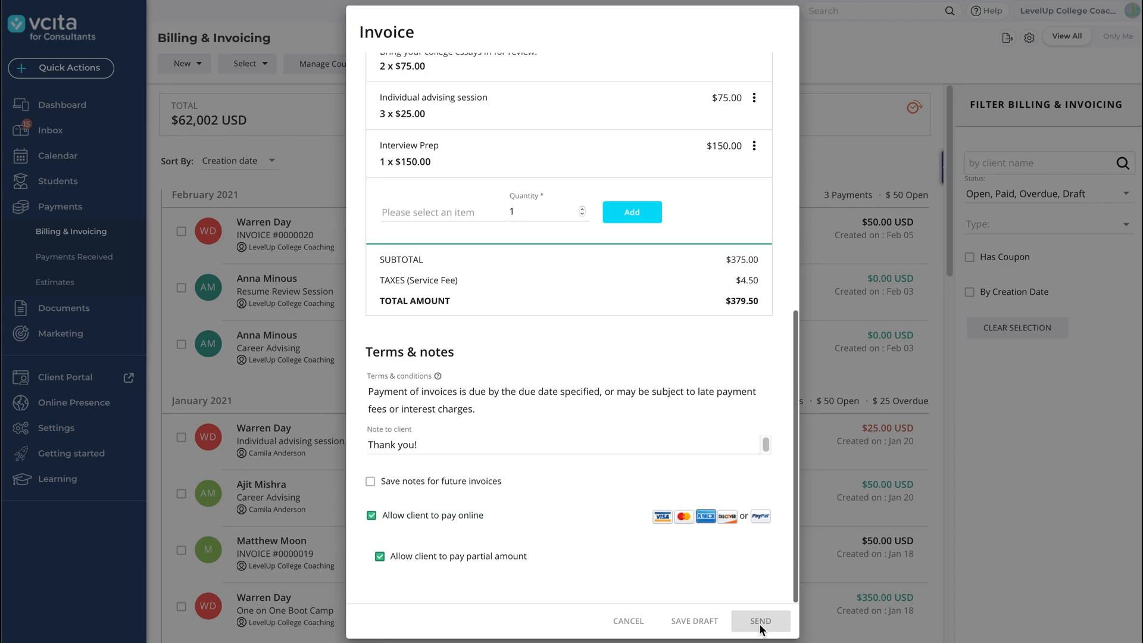
{"action": "left_click", "coordinate": [760, 620]}
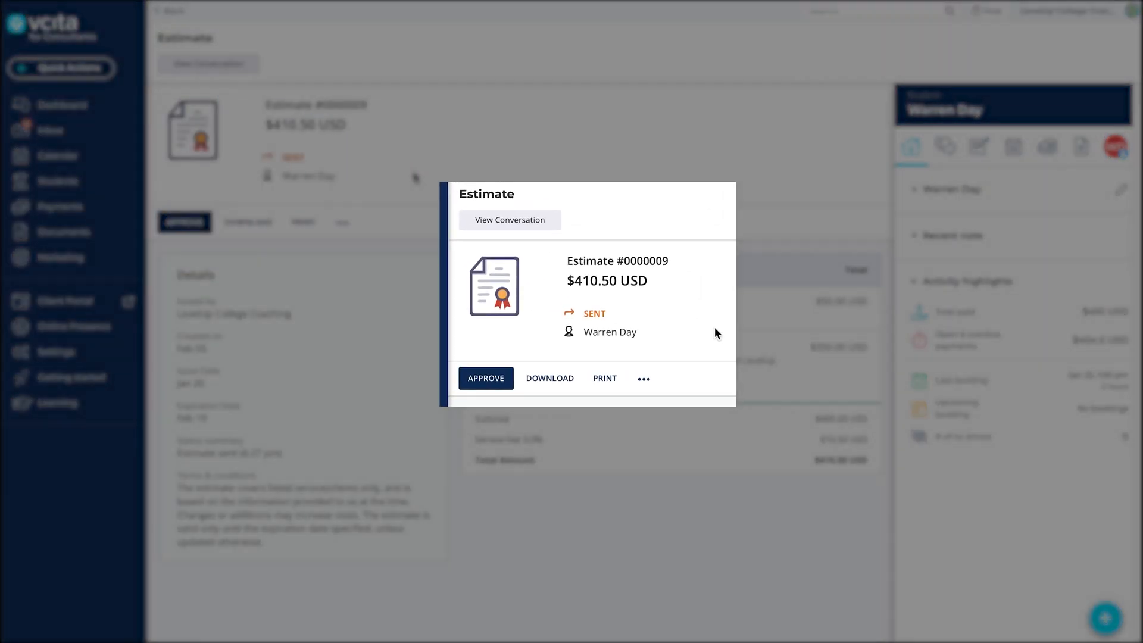
- Choose Issue Invoice from estimate #0000009's more-actions menu
{"action": "left_click", "coordinate": [643, 378]}
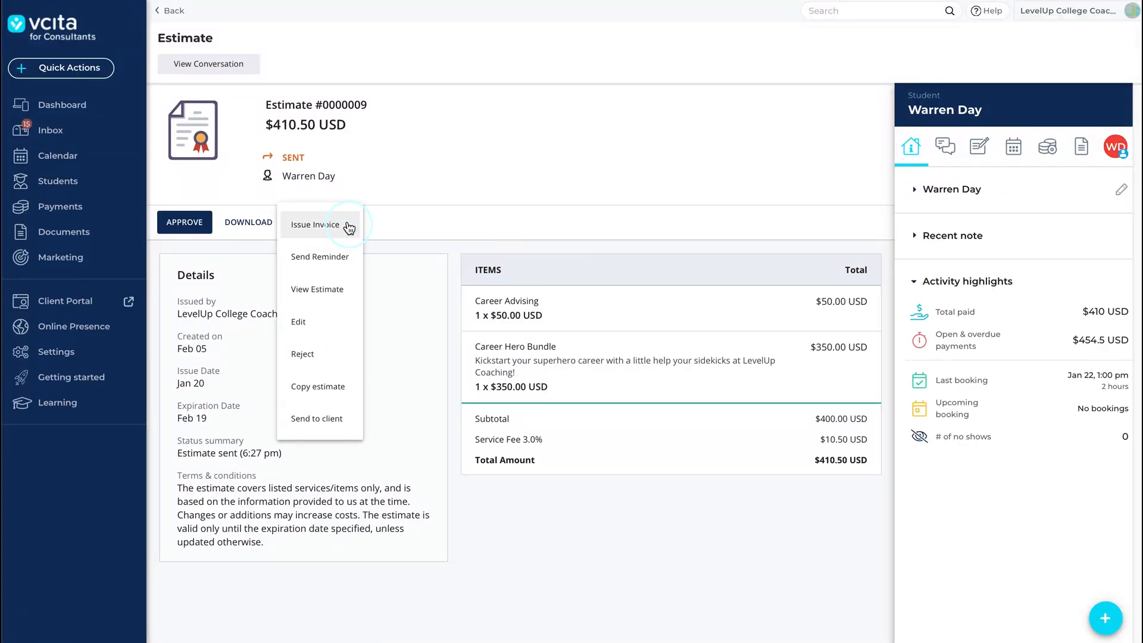
{"action": "left_click", "coordinate": [315, 224]}
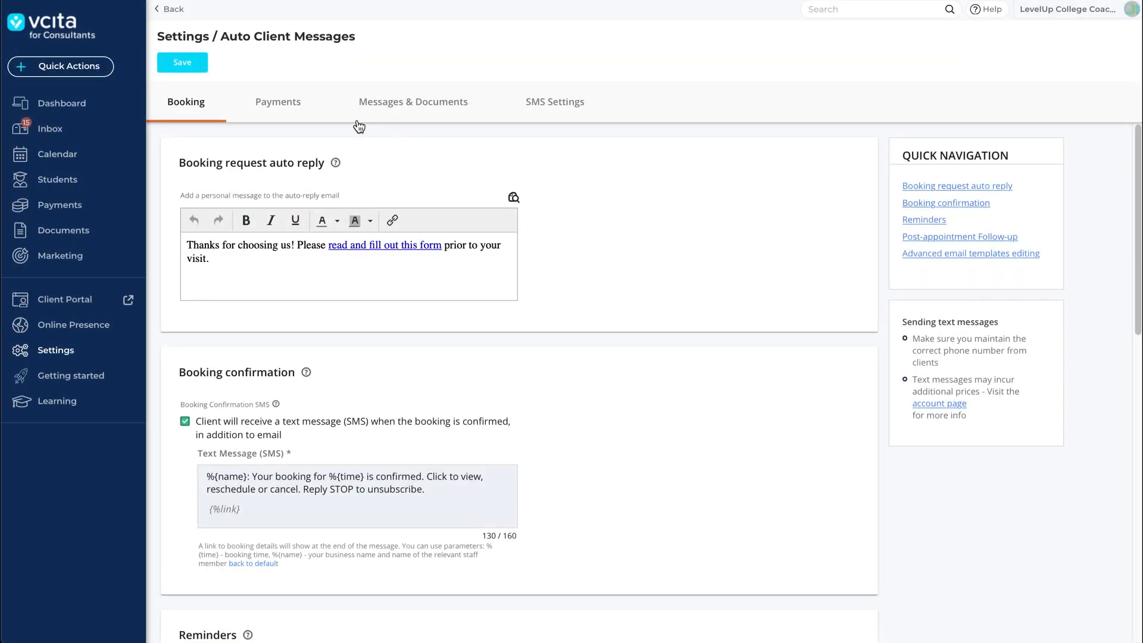
- In the Payments auto-messages, turn on invoice SMS and send overdue reminders 1 day after
{"action": "left_click", "coordinate": [277, 101]}
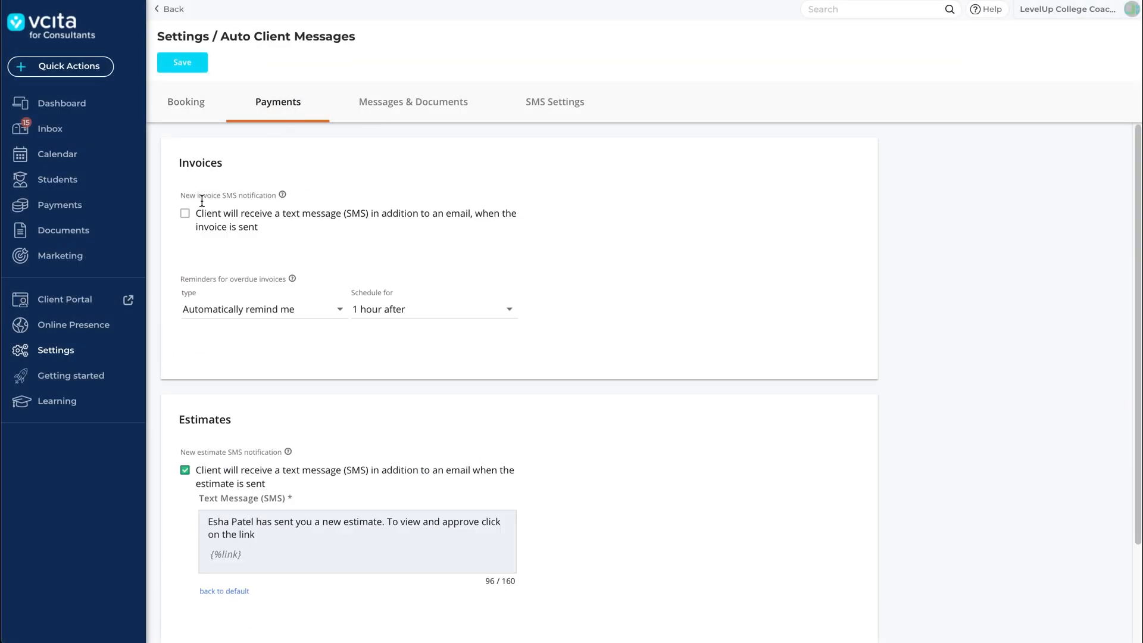
{"action": "left_click", "coordinate": [185, 213]}
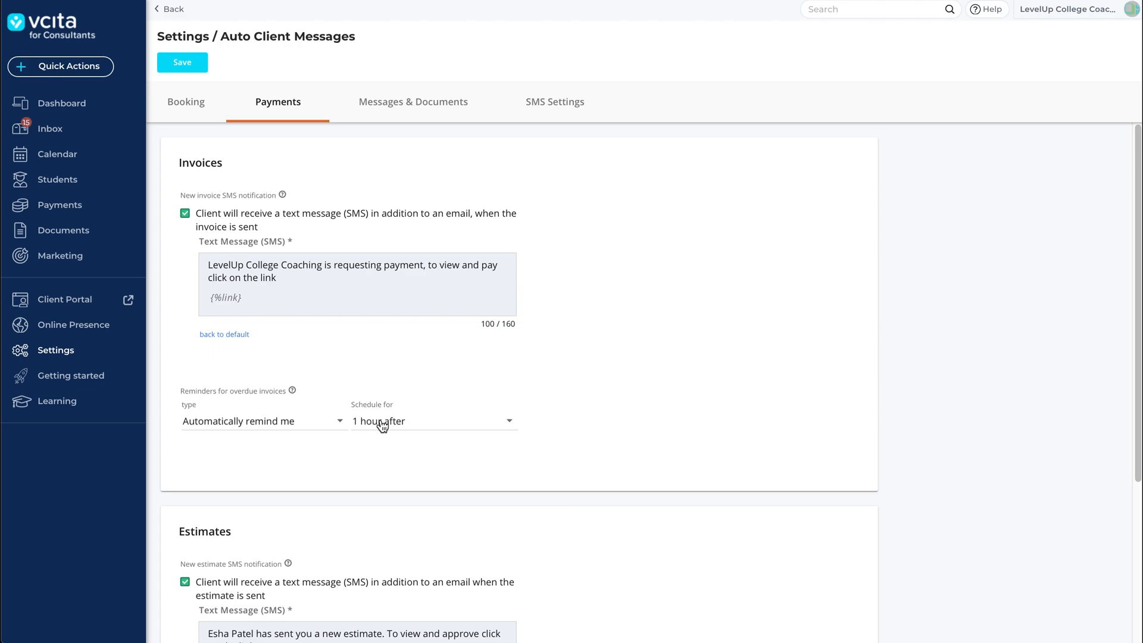
{"action": "left_click", "coordinate": [433, 421]}
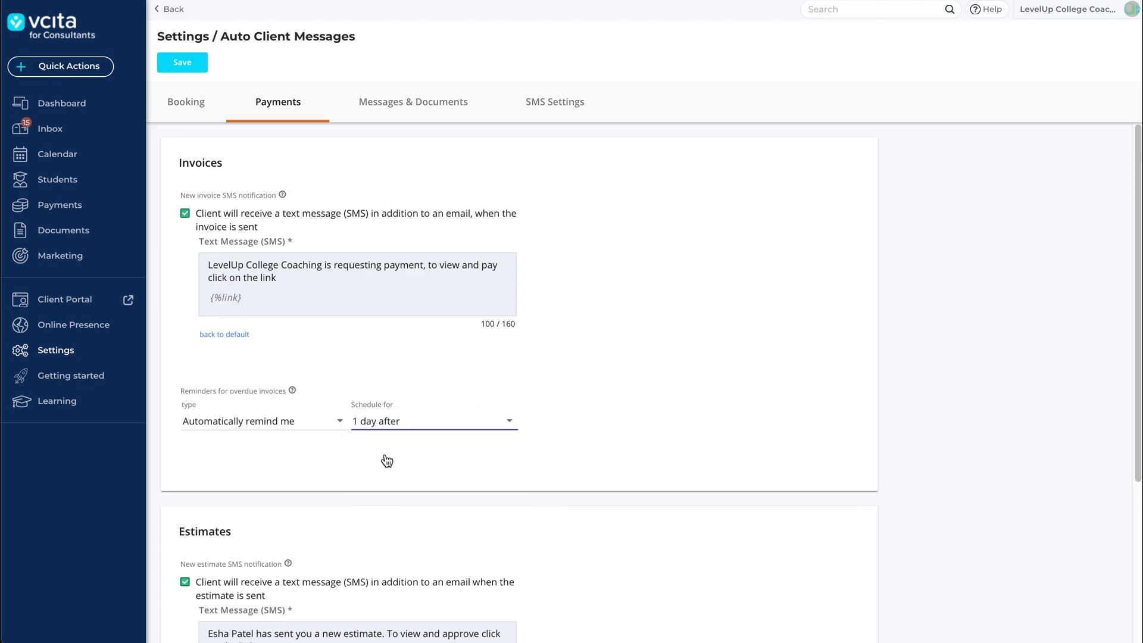